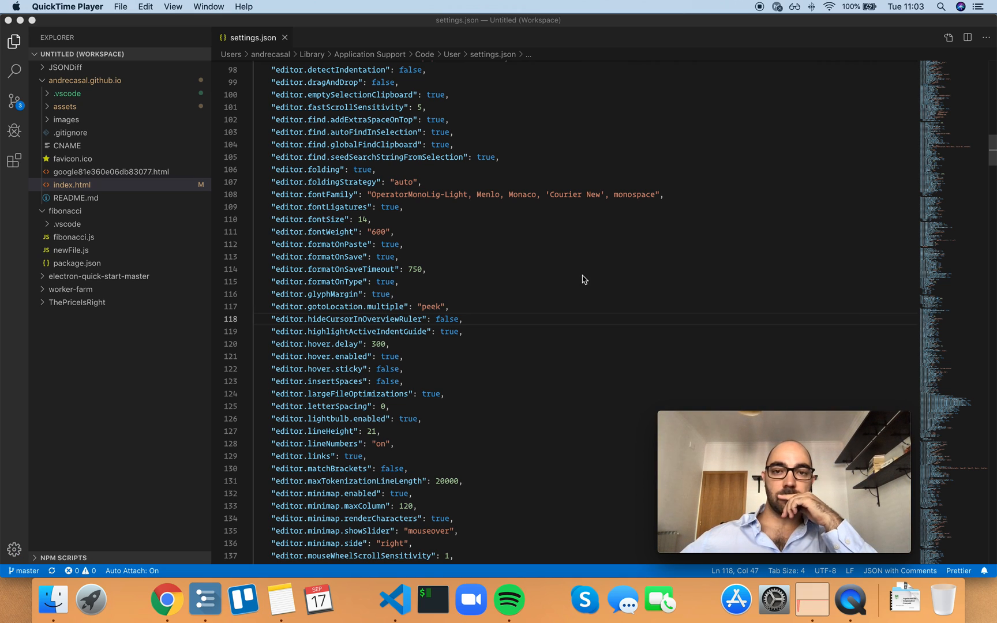
{"action": "left_click", "coordinate": [393, 319]}
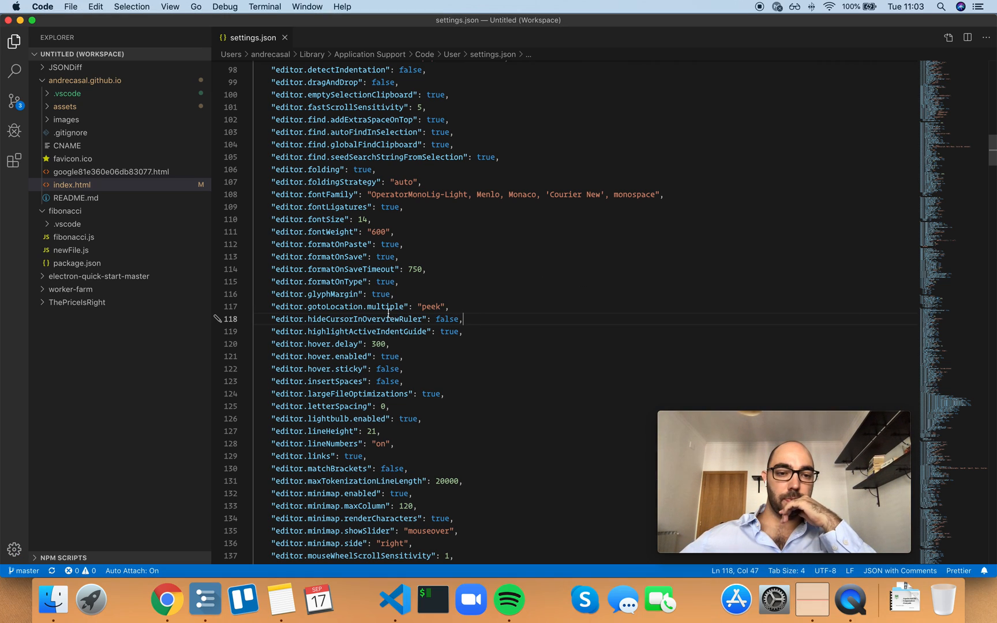
{"action": "mouse_move", "coordinate": [384, 319]}
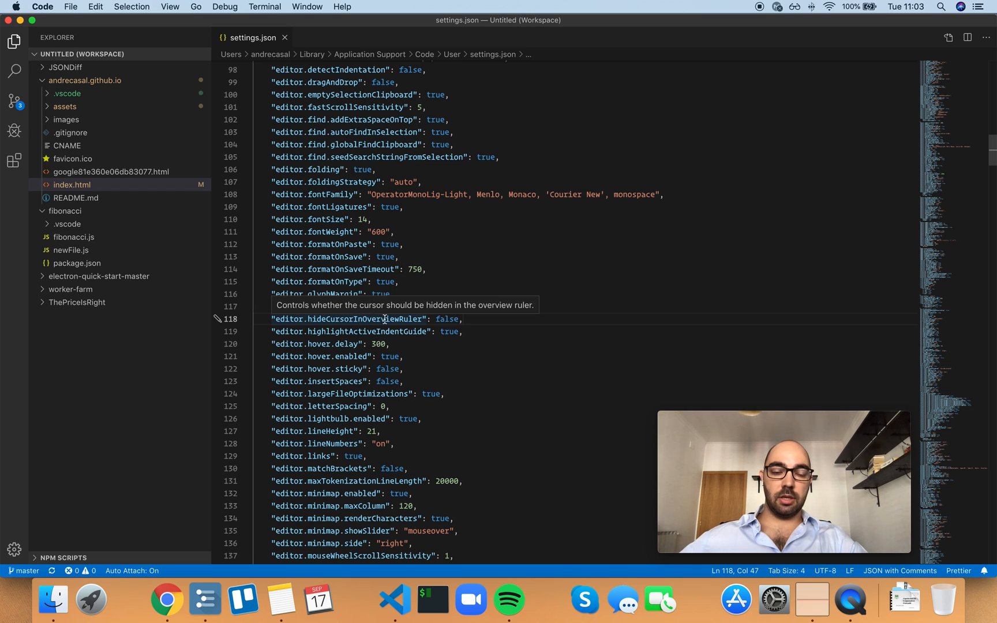
{"action": "scroll", "scroll_direction": "down", "scroll_amount": 3}
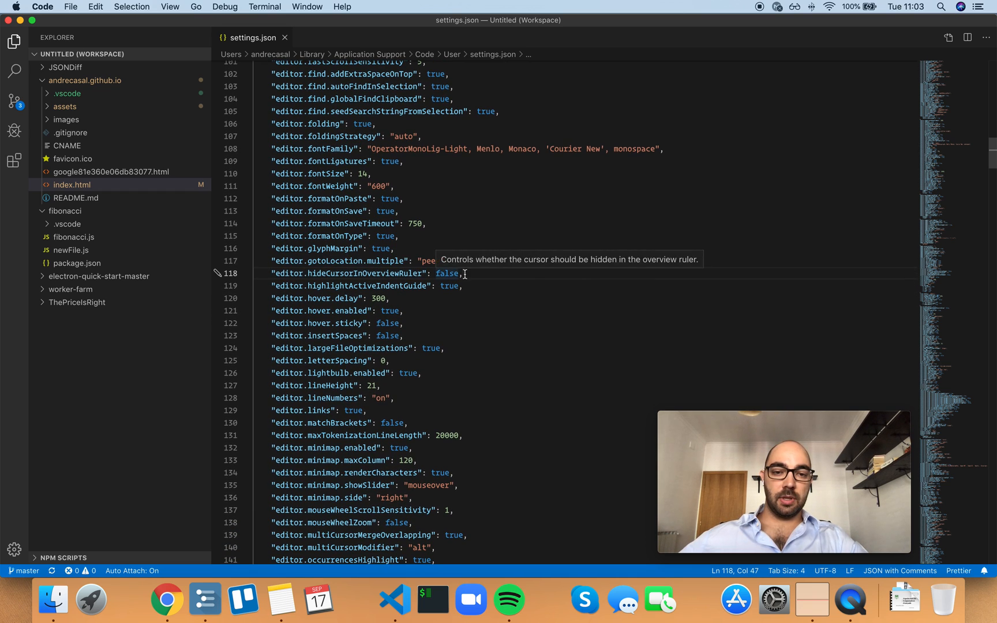
{"action": "scroll", "scroll_direction": "down", "scroll_amount": 3}
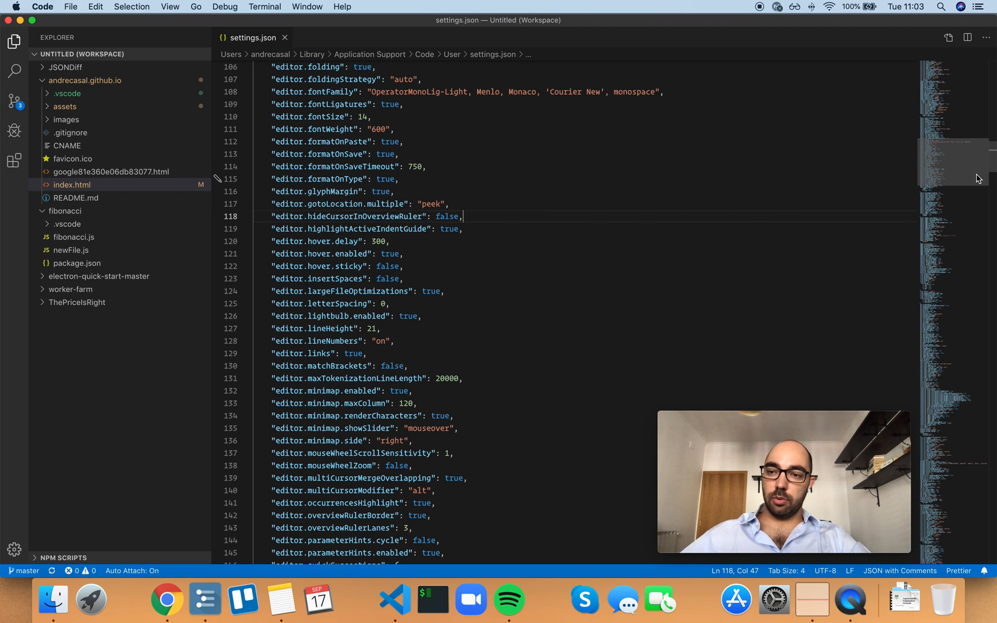
{"action": "scroll", "scroll_direction": "down", "scroll_amount": 3}
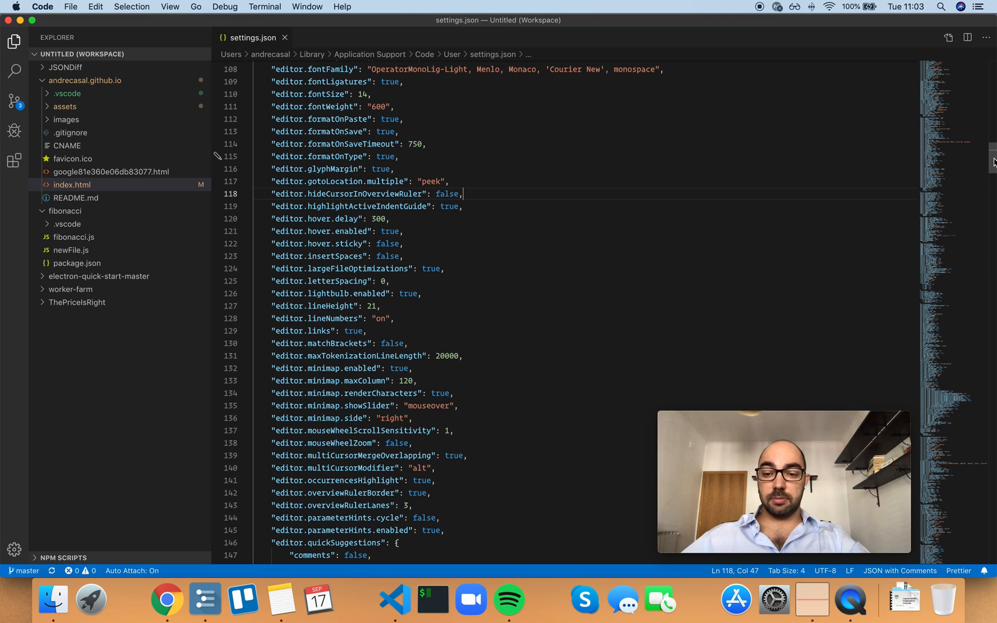
{"action": "scroll", "scroll_direction": "down", "scroll_amount": 3}
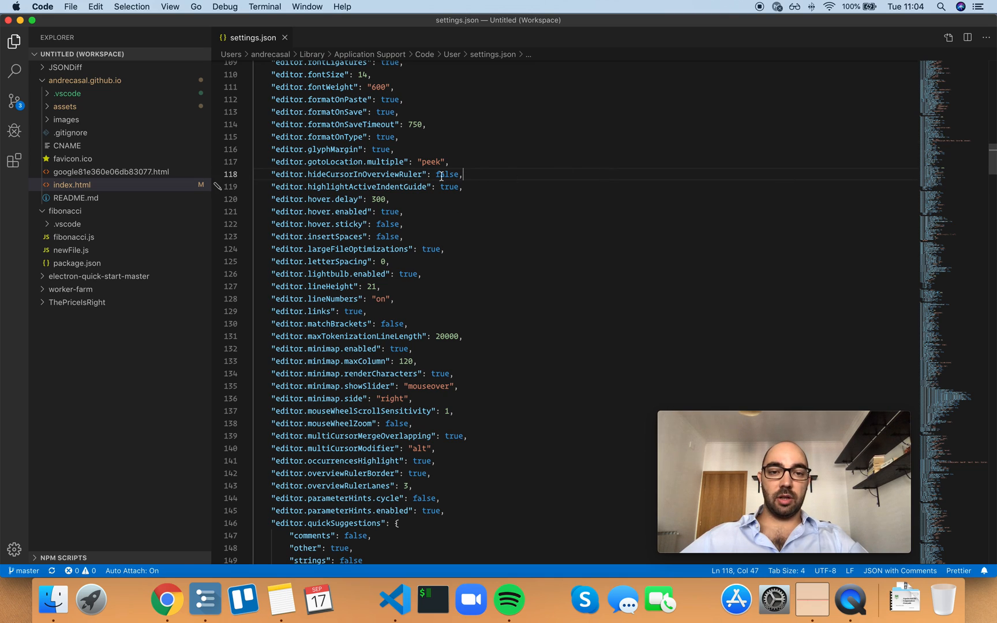
{"action": "double_click", "coordinate": [447, 174]}
{"action": "type", "text": "tru"}
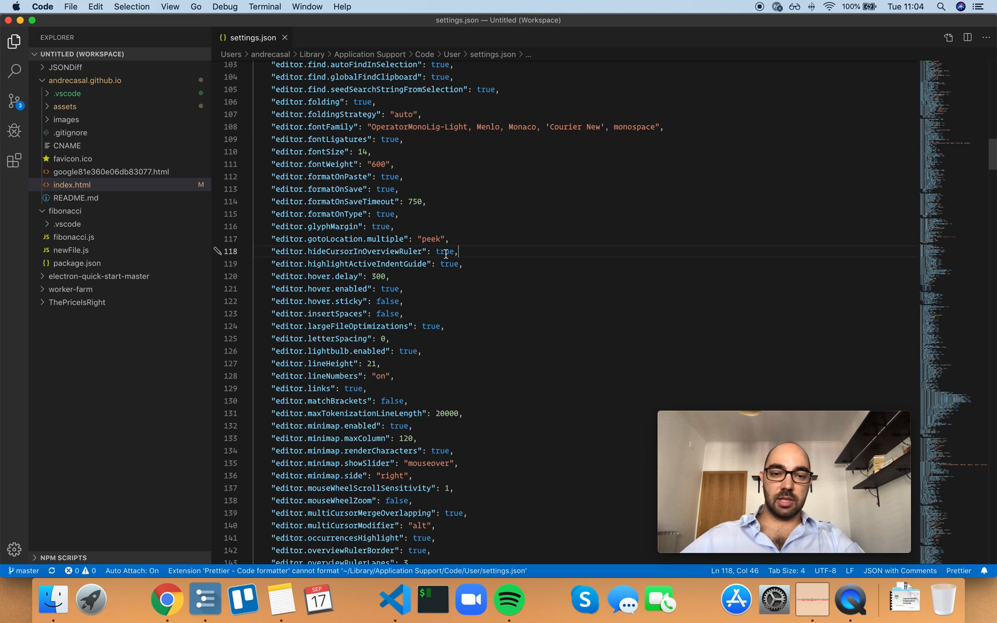
{"action": "type", "text": "false"}
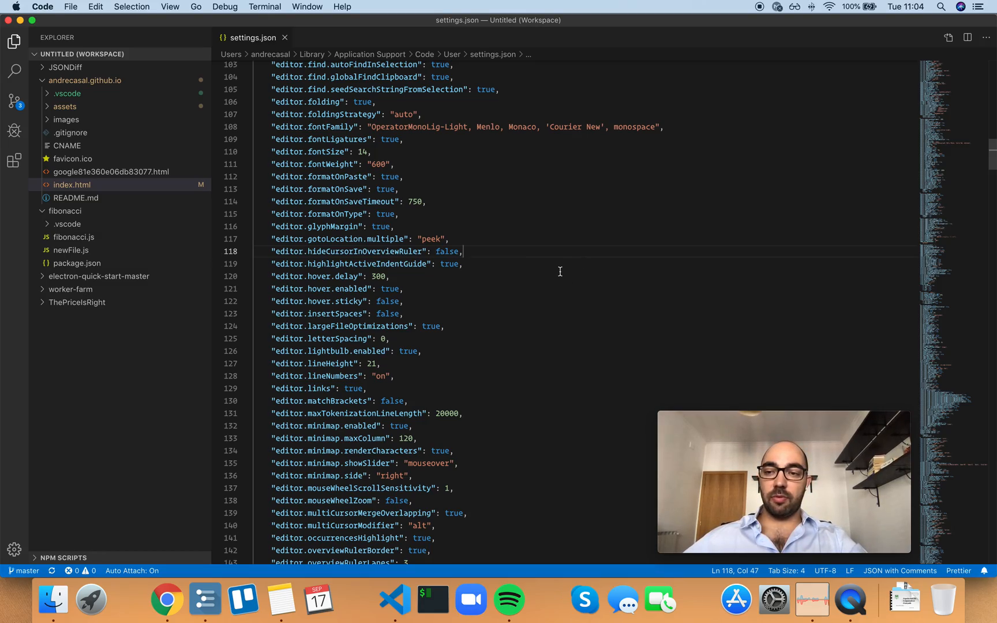
{"action": "scroll", "scroll_direction": "down", "scroll_amount": 3}
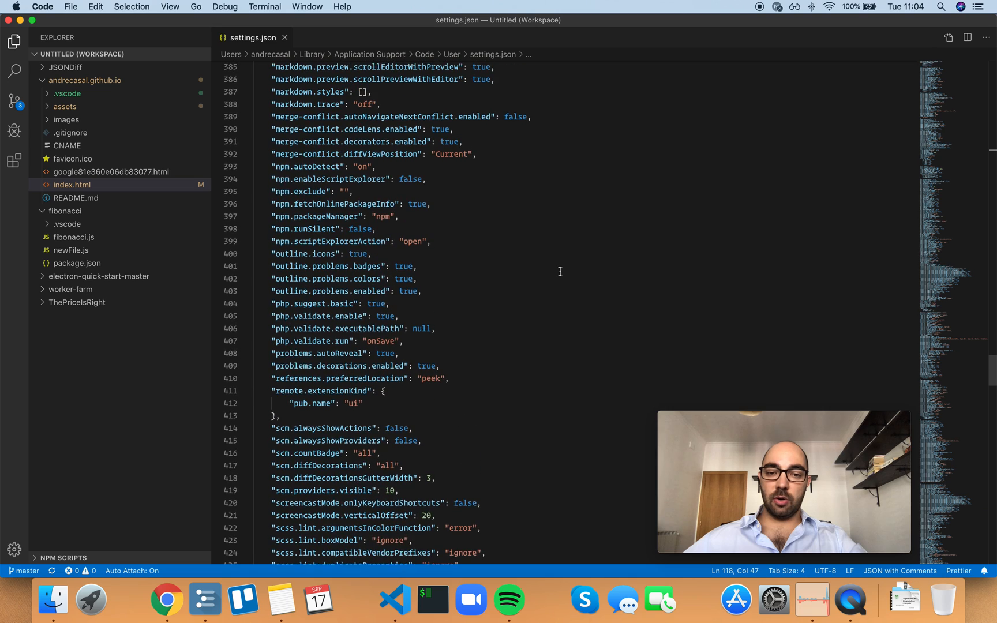
{"action": "scroll", "scroll_direction": "down", "scroll_amount": 3}
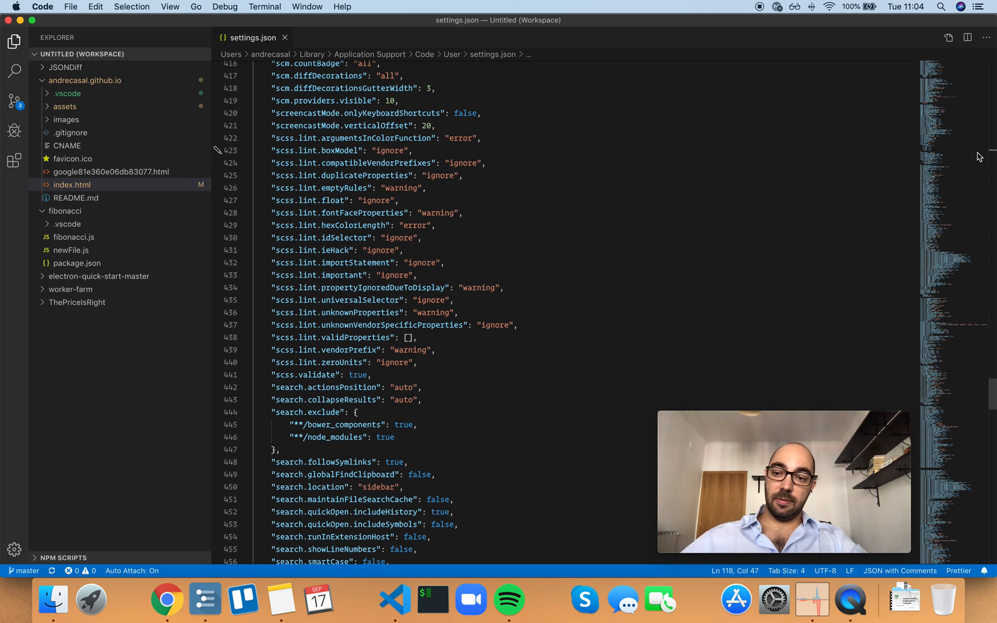
{"action": "mouse_move", "coordinate": [602, 285]}
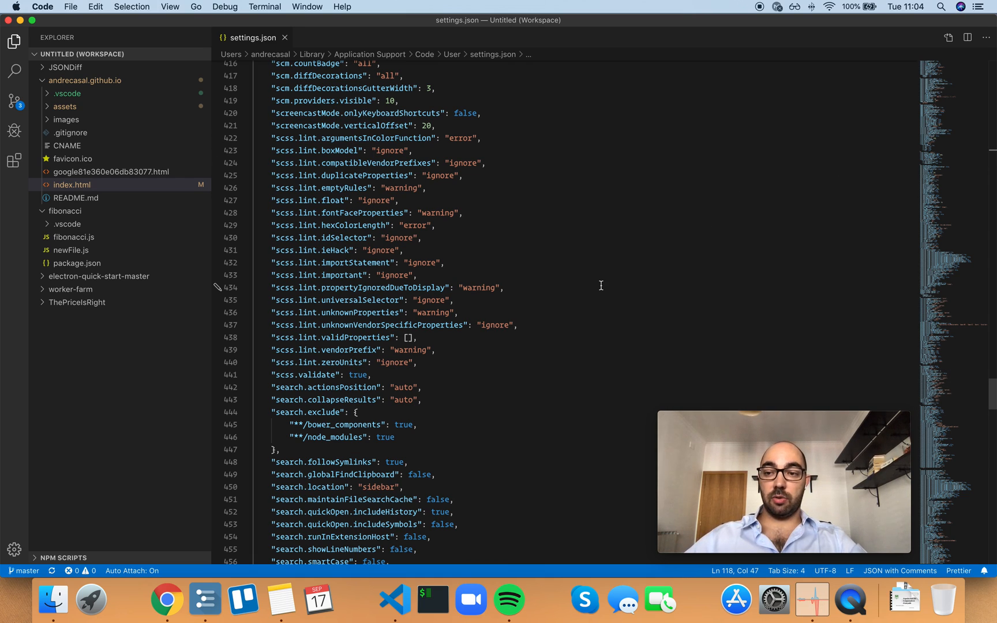